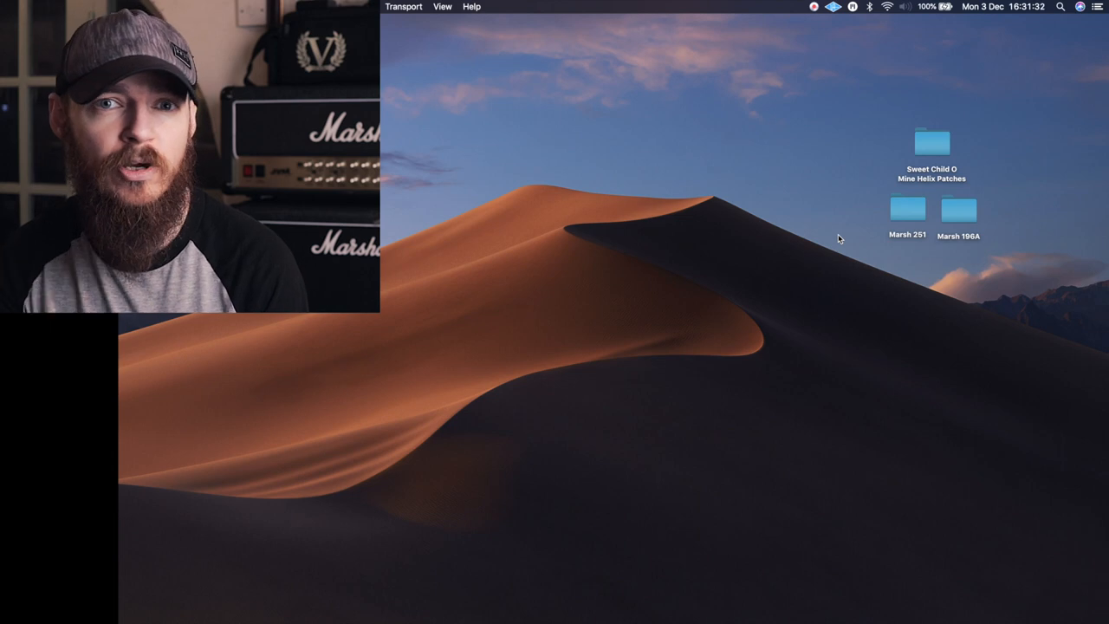
{"action": "mouse_move", "coordinate": [320, 593]}
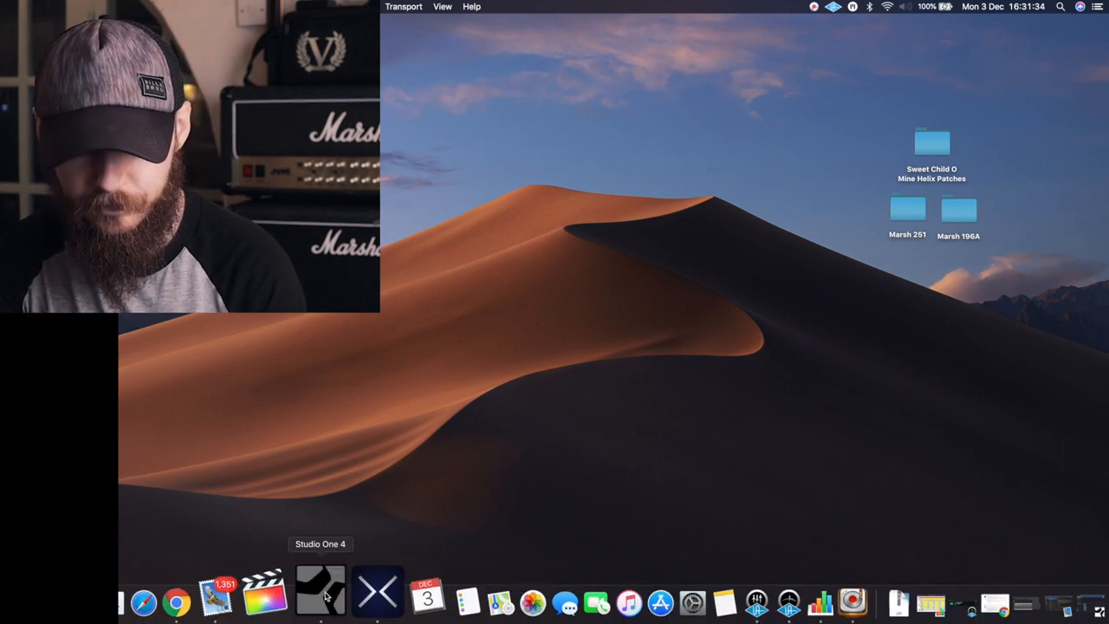
Step: Bring the 'IR loading' Studio One 4 song to the front from the Dock
{"action": "left_click", "coordinate": [321, 594]}
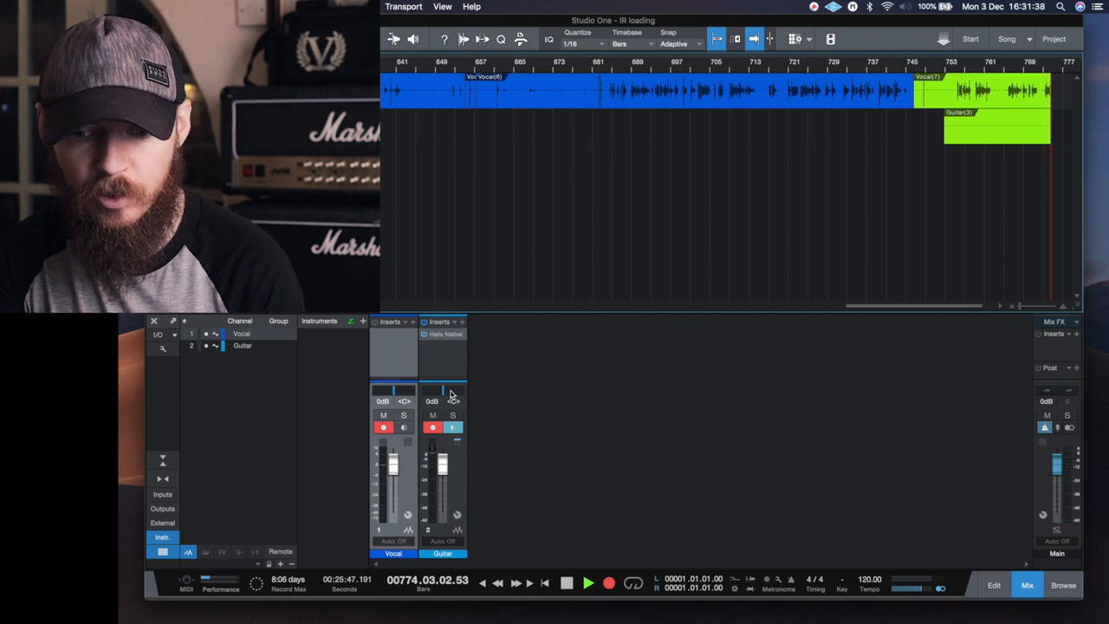
Step: Open Helix Native on the Guitar channel and switch to the USER 2 setlist
{"action": "left_click", "coordinate": [444, 334]}
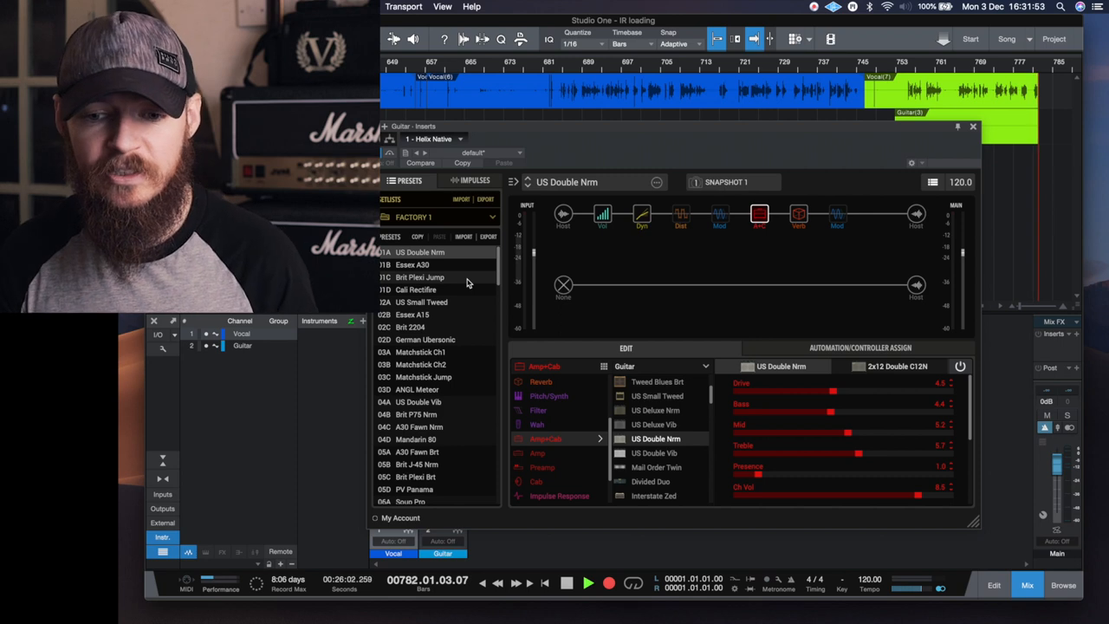
{"action": "left_click", "coordinate": [438, 217]}
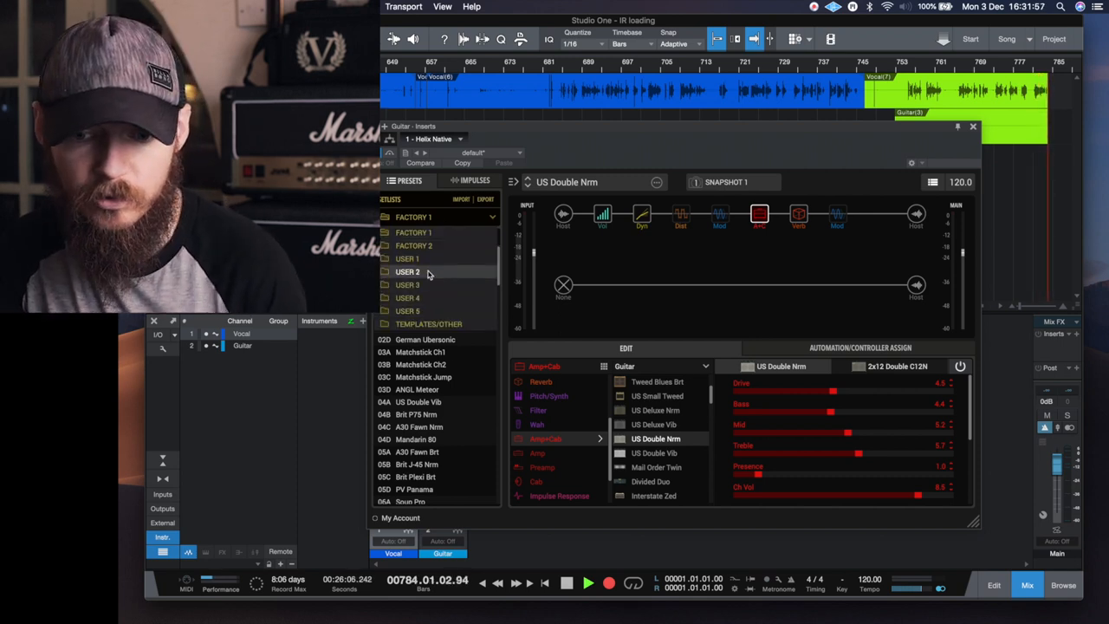
{"action": "left_click", "coordinate": [407, 271]}
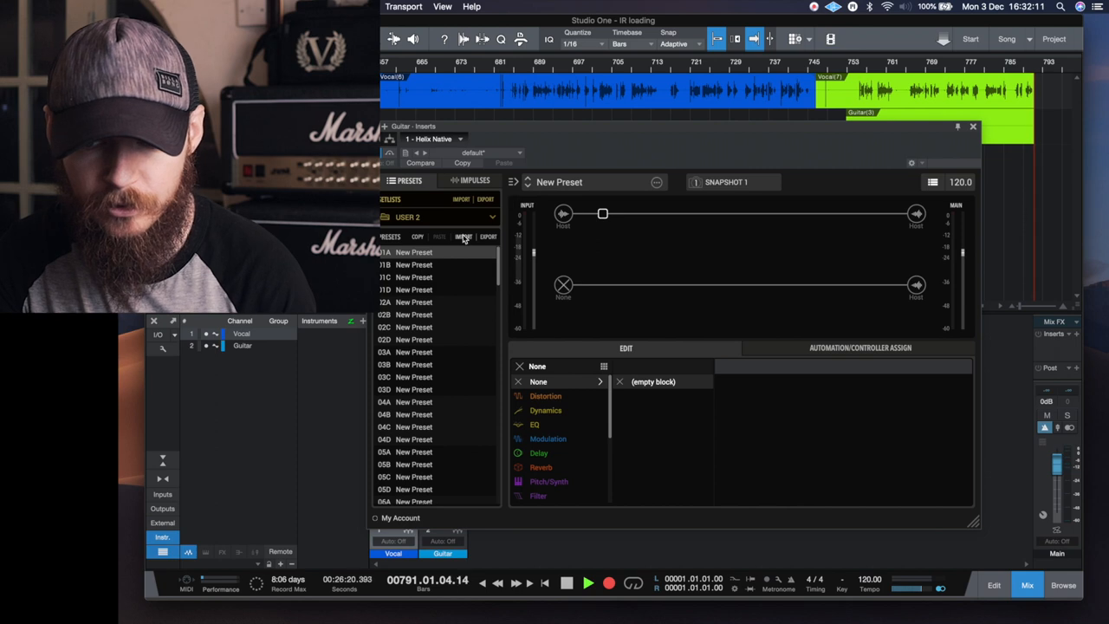
Step: Import 'Sweet child IR.hlx' from Sweet Child O Mine Helix Patches into slot 01A and load it
{"action": "left_click", "coordinate": [464, 237]}
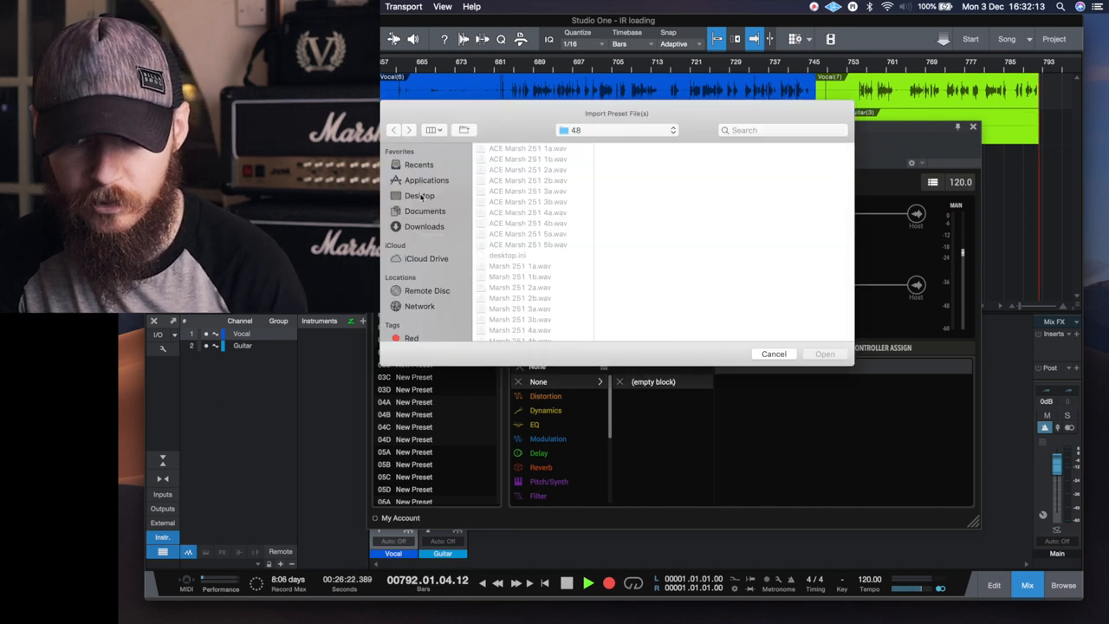
{"action": "left_click", "coordinate": [533, 169]}
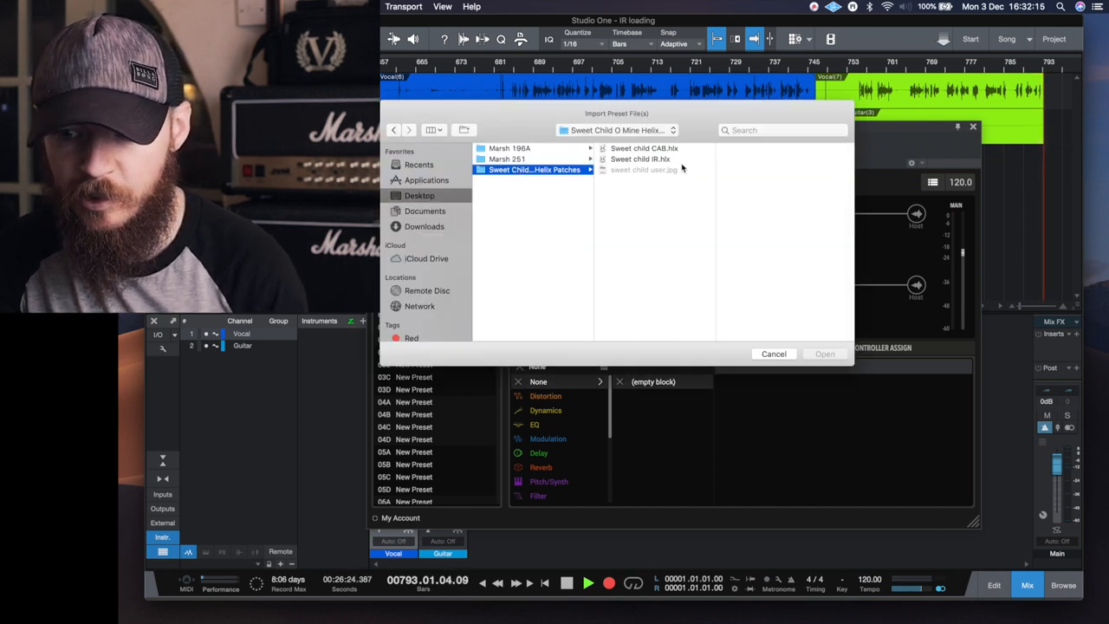
{"action": "left_click", "coordinate": [636, 159]}
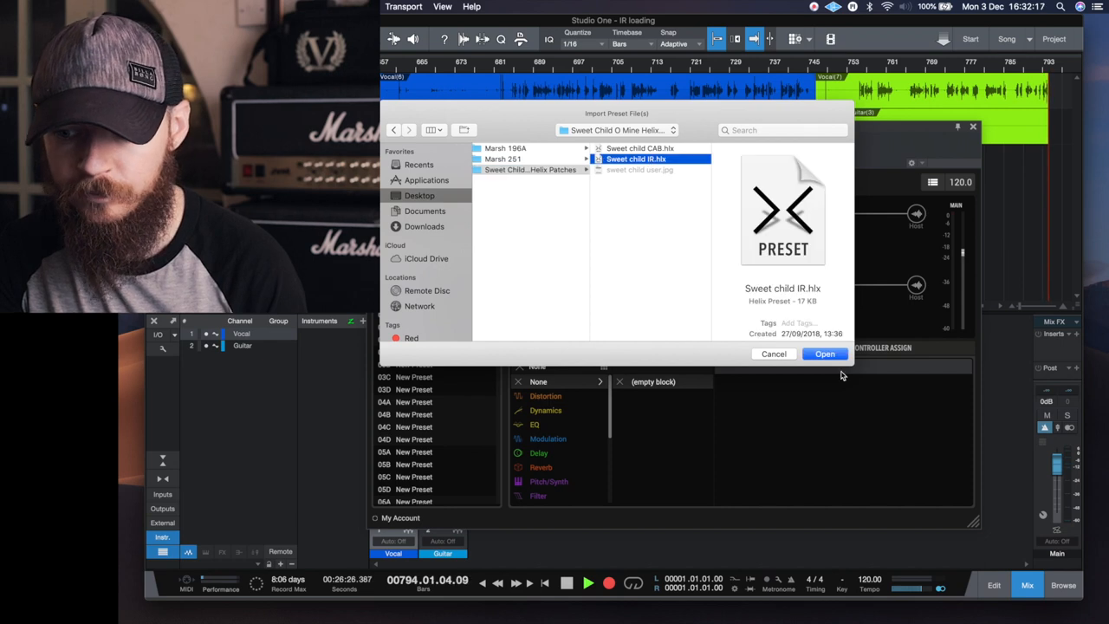
{"action": "left_click", "coordinate": [824, 353]}
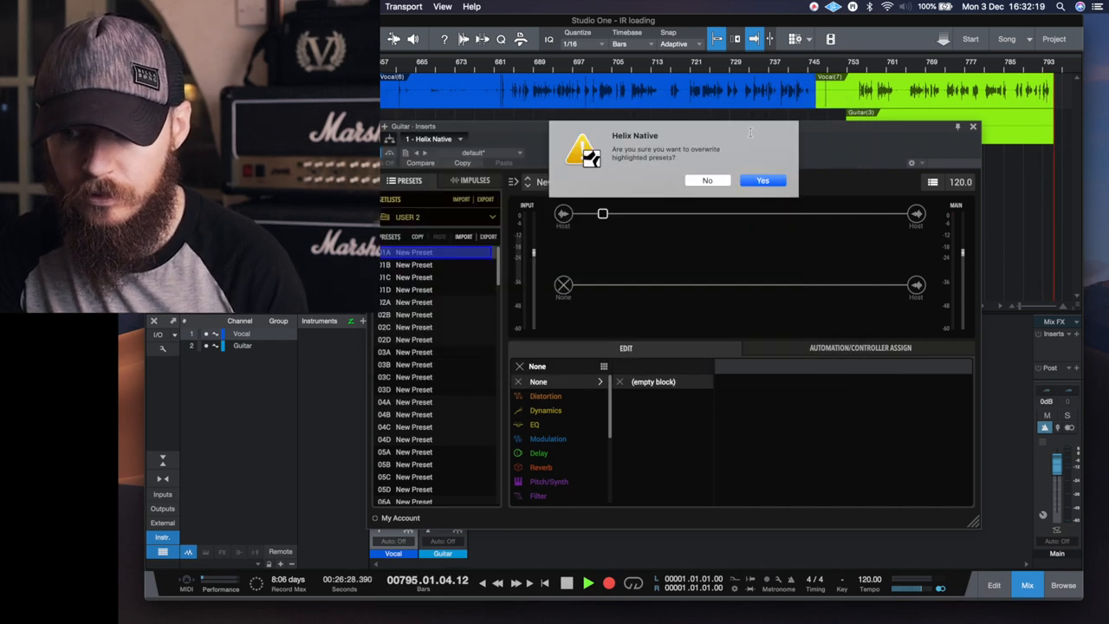
{"action": "left_click", "coordinate": [762, 180]}
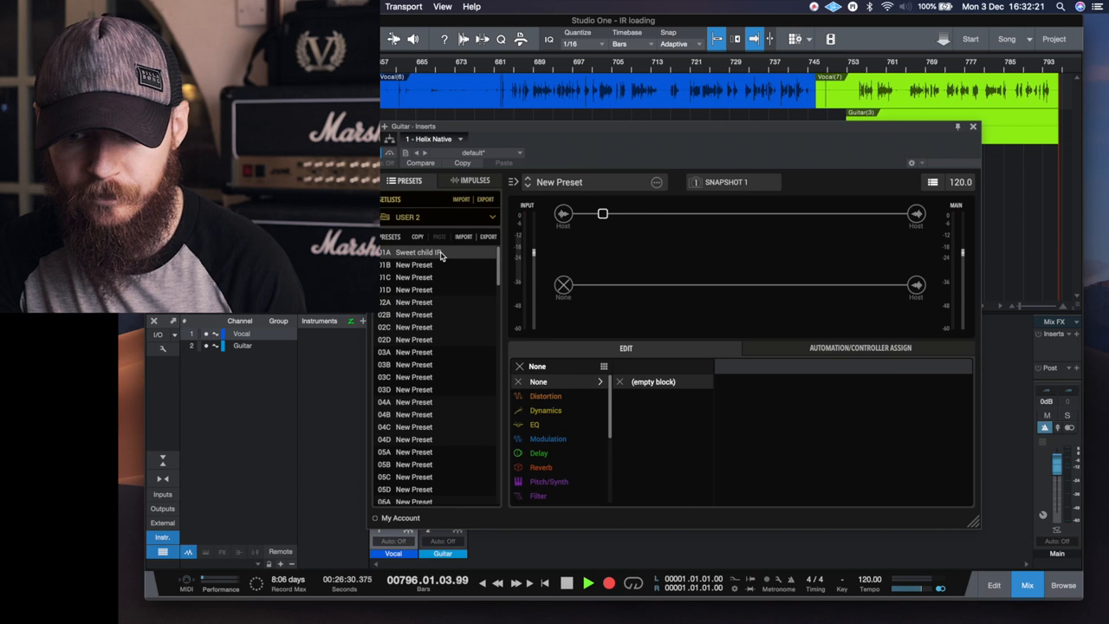
{"action": "left_click", "coordinate": [419, 252]}
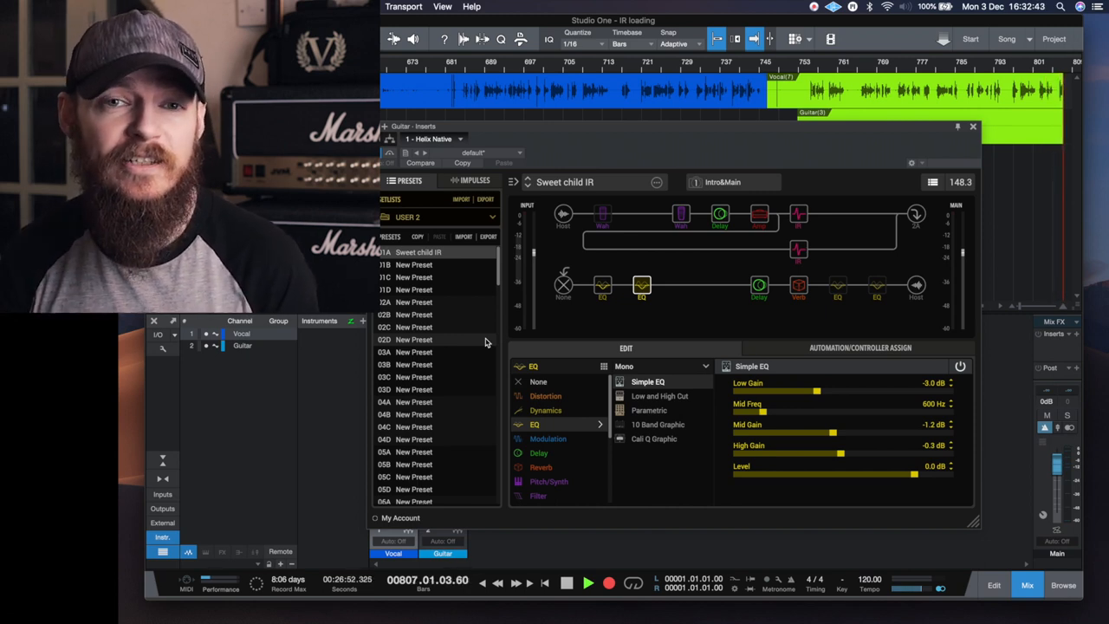
Step: Import impulses from Desktop > Marsh 196A > Wav > 48, selecting Marsh 196A 1a through 5b
{"action": "left_click", "coordinate": [474, 181]}
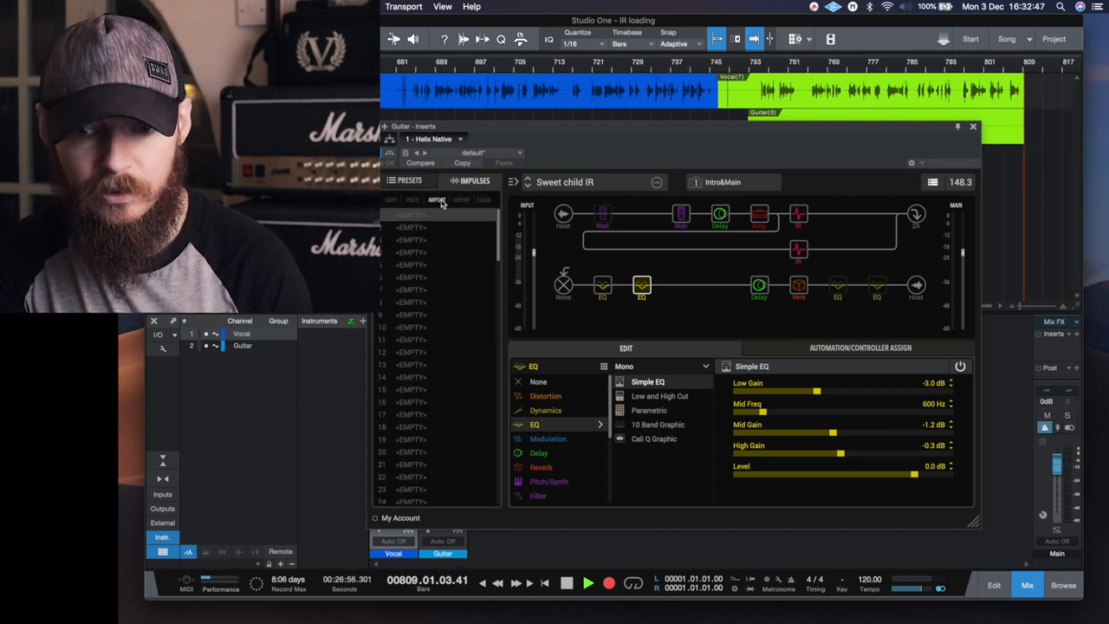
{"action": "left_click", "coordinate": [437, 199]}
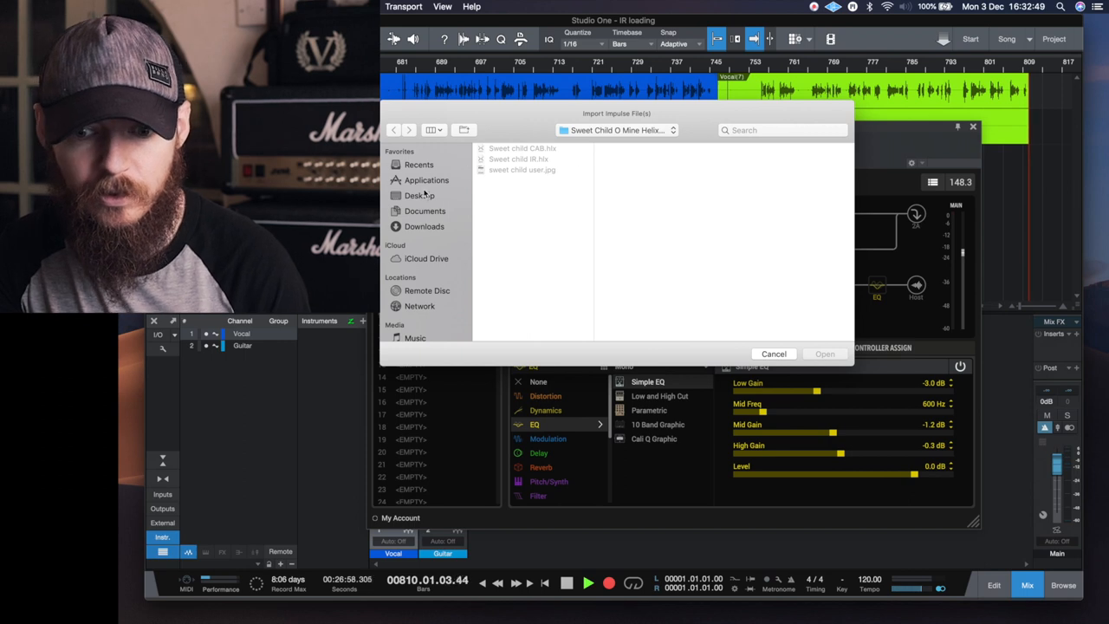
{"action": "left_click", "coordinate": [419, 195]}
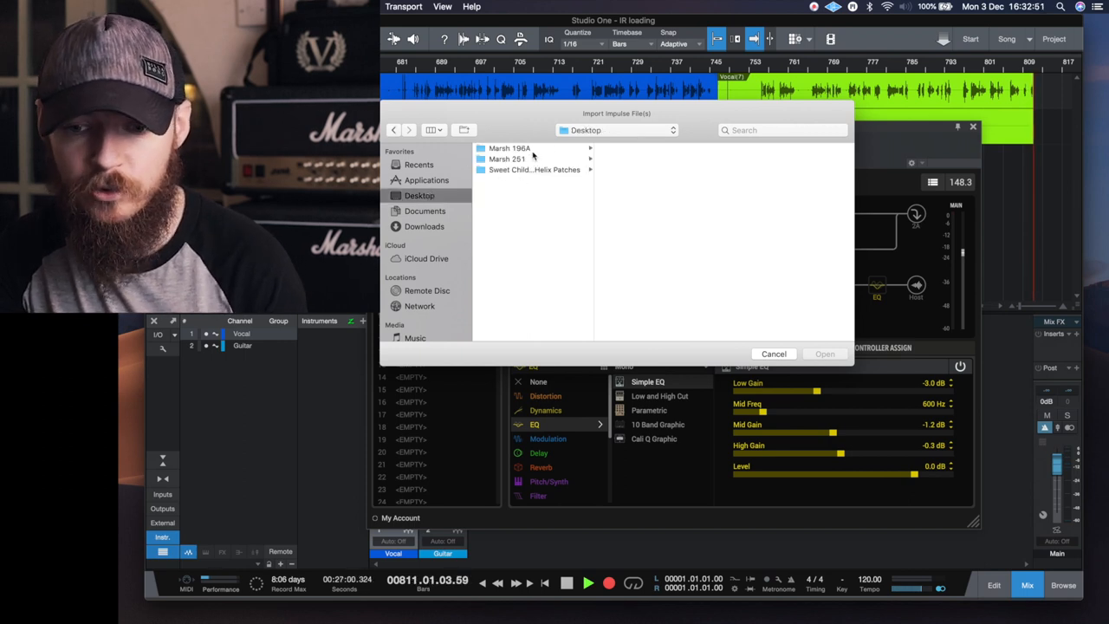
{"action": "left_click", "coordinate": [509, 148]}
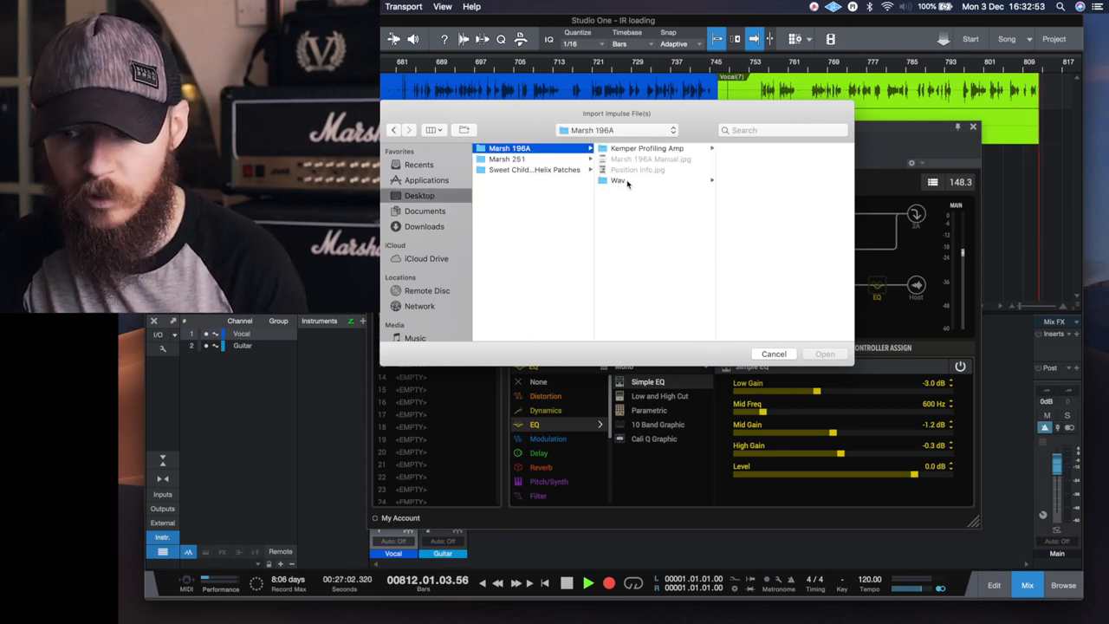
{"action": "left_click", "coordinate": [618, 181]}
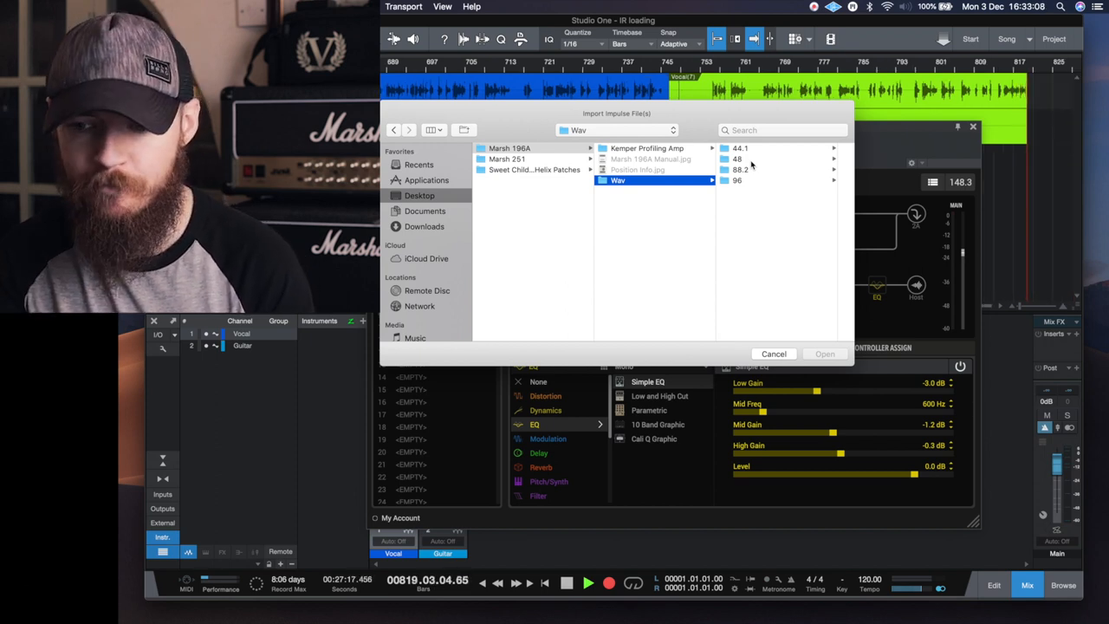
{"action": "left_click", "coordinate": [737, 159]}
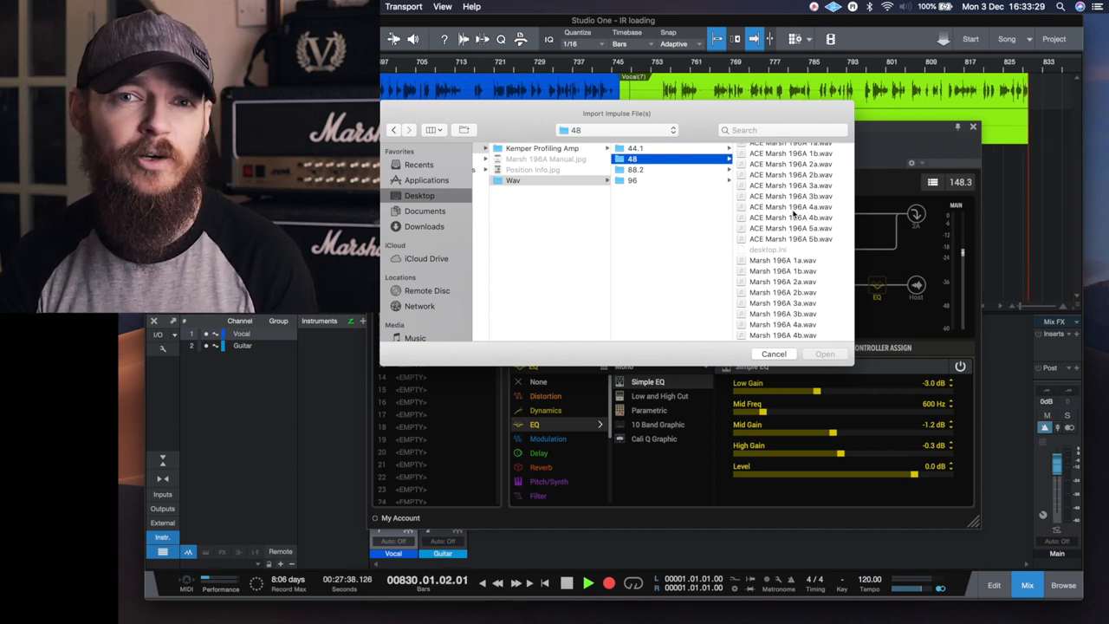
{"action": "scroll", "scroll_direction": "down", "scroll_amount": 3}
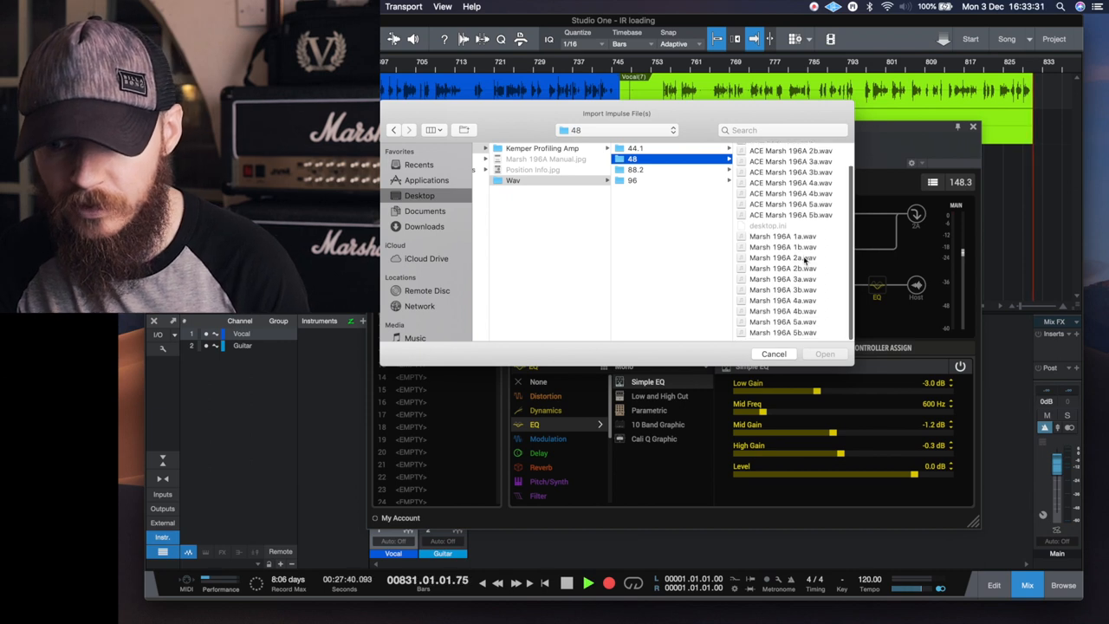
{"action": "left_click", "coordinate": [639, 239]}
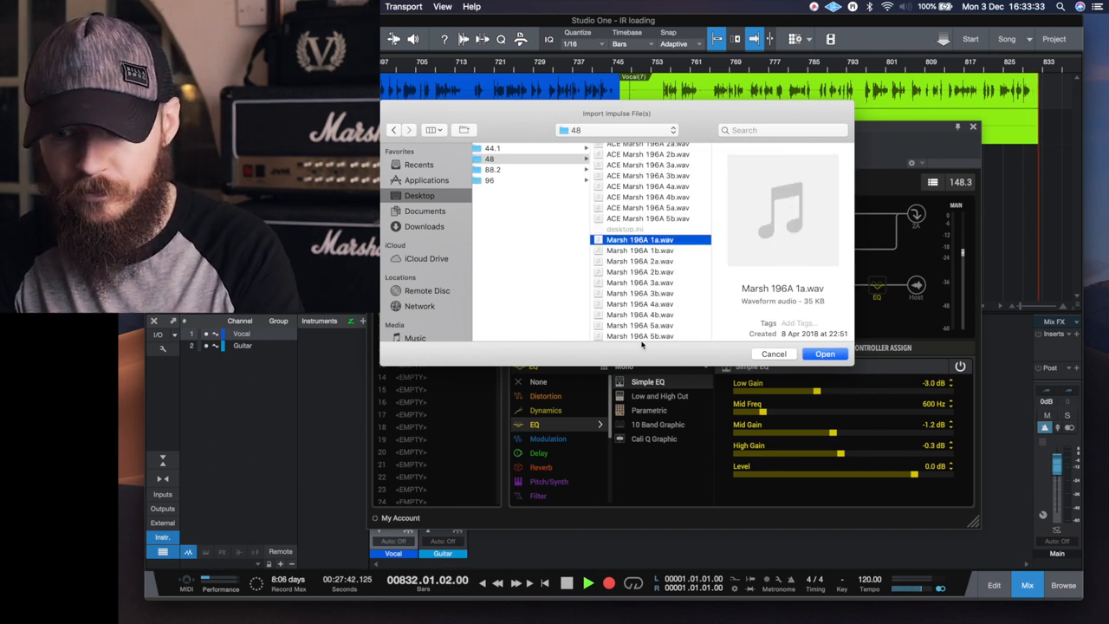
{"action": "left_click", "coordinate": [639, 336]}
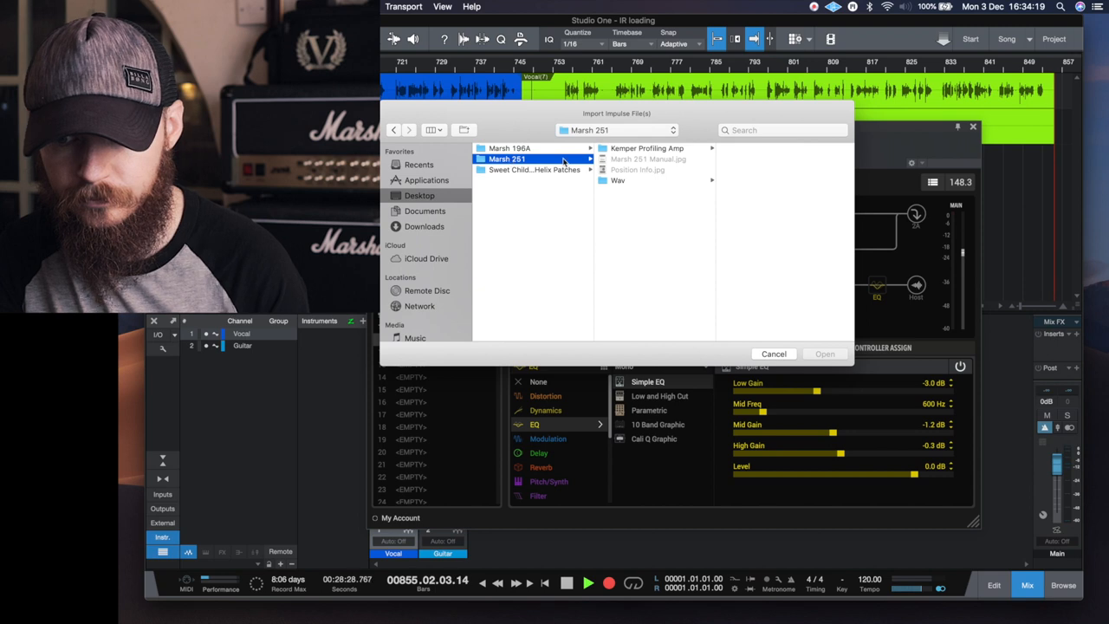
Step: Import Marsh 251 1a–5b from the Marsh 251 Wav 48 folder into slots 11–20
{"action": "left_click", "coordinate": [635, 159]}
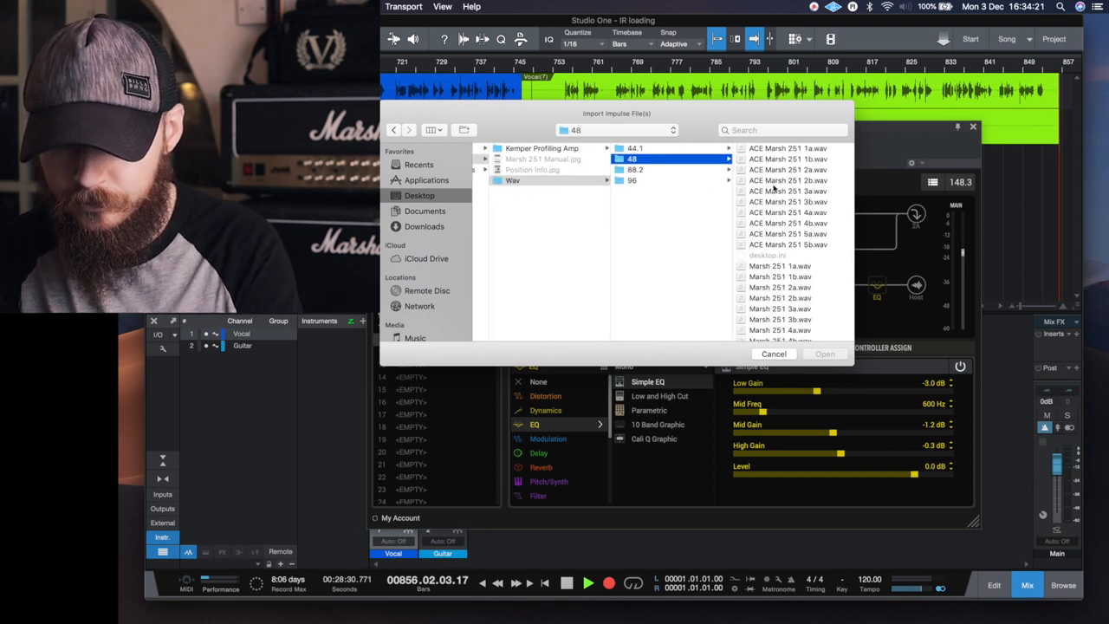
{"action": "left_click", "coordinate": [637, 227]}
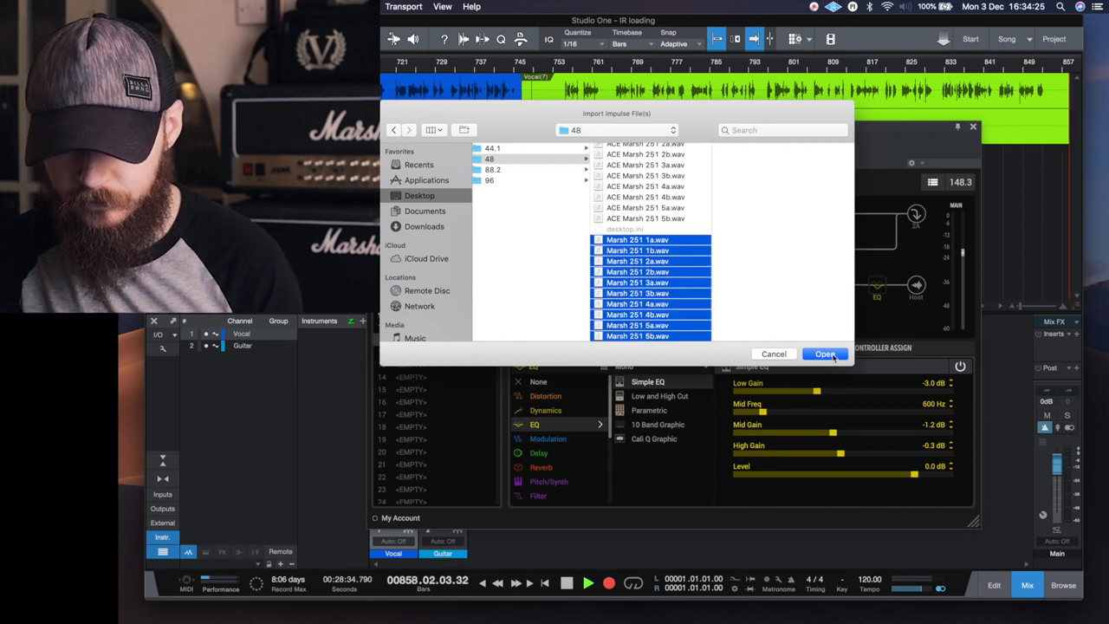
{"action": "left_click", "coordinate": [824, 354]}
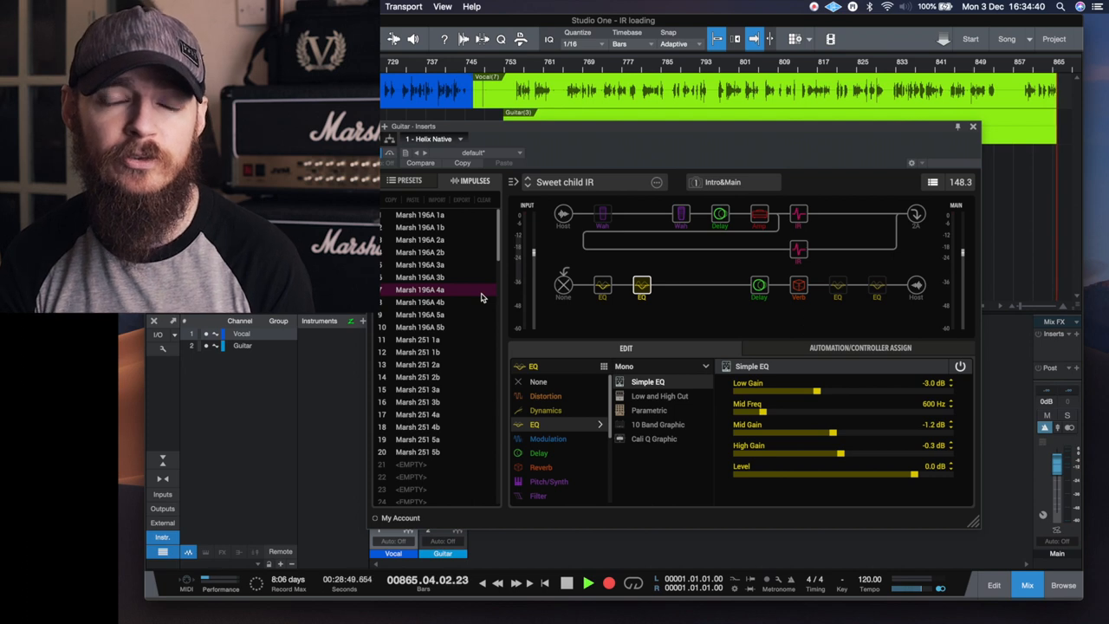
Step: Set the upper IR block's impulse to 12: Marsh 251 1b
{"action": "left_click", "coordinate": [798, 214]}
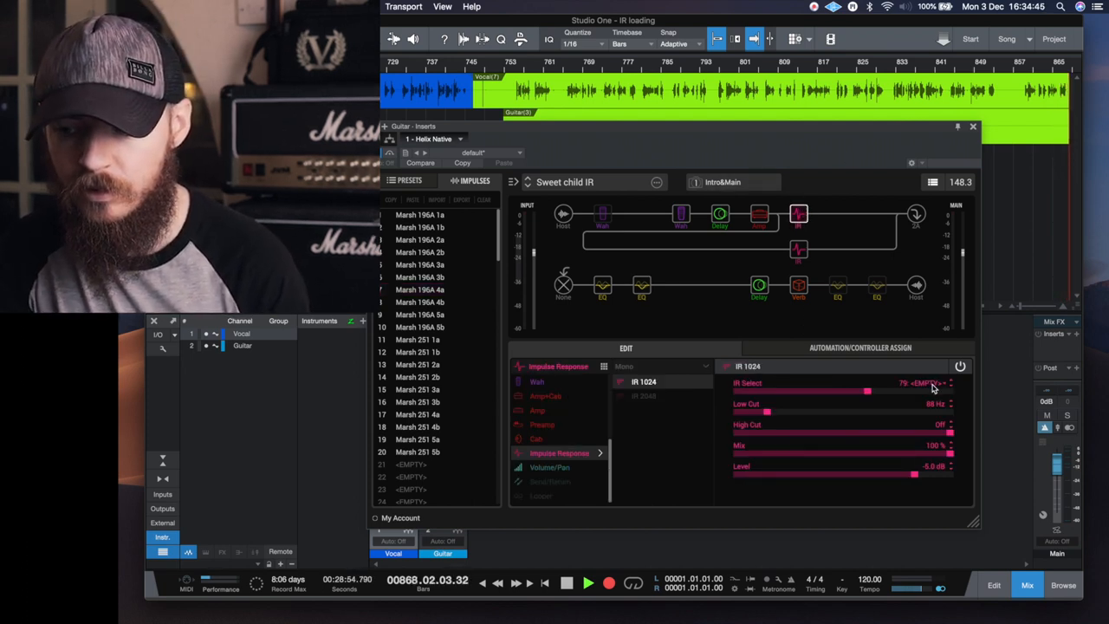
{"action": "left_click", "coordinate": [927, 382]}
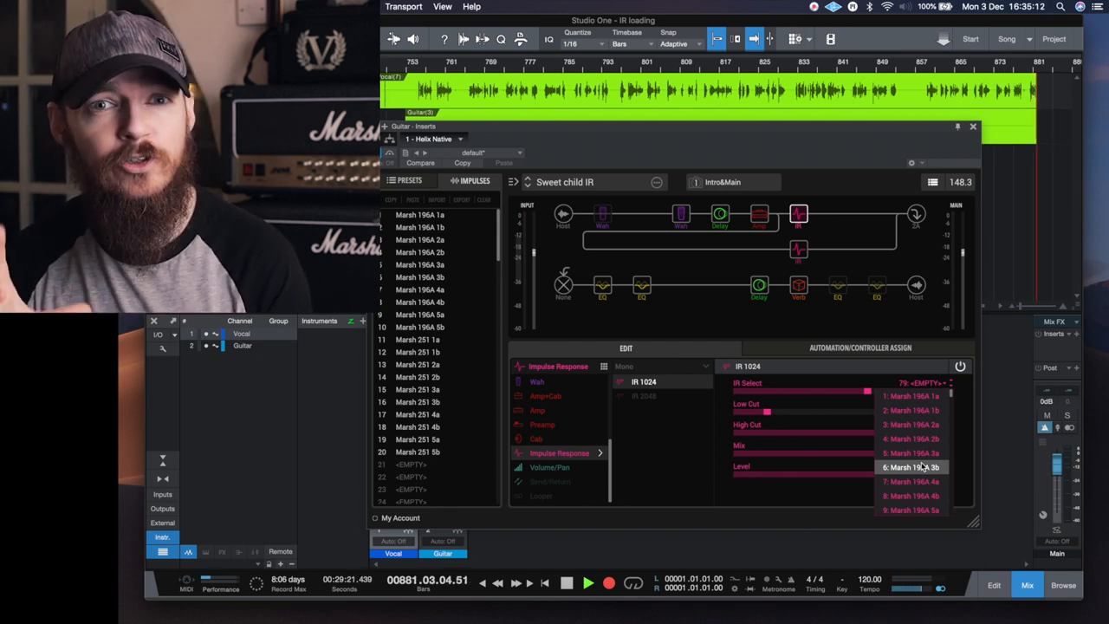
{"action": "scroll", "scroll_direction": "down", "scroll_amount": 3}
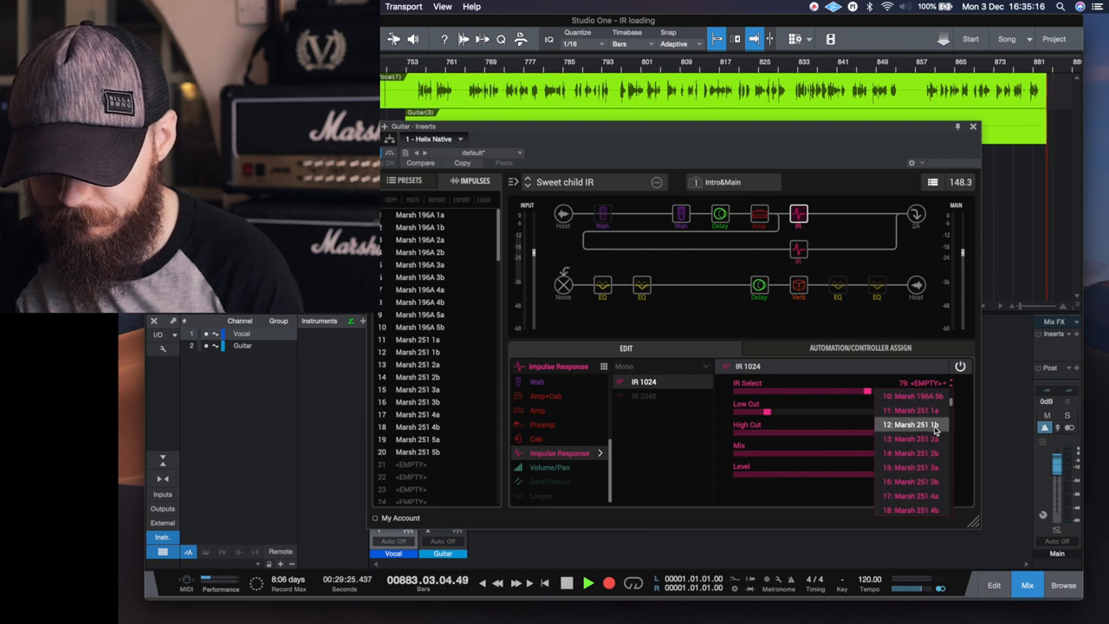
{"action": "left_click", "coordinate": [910, 424]}
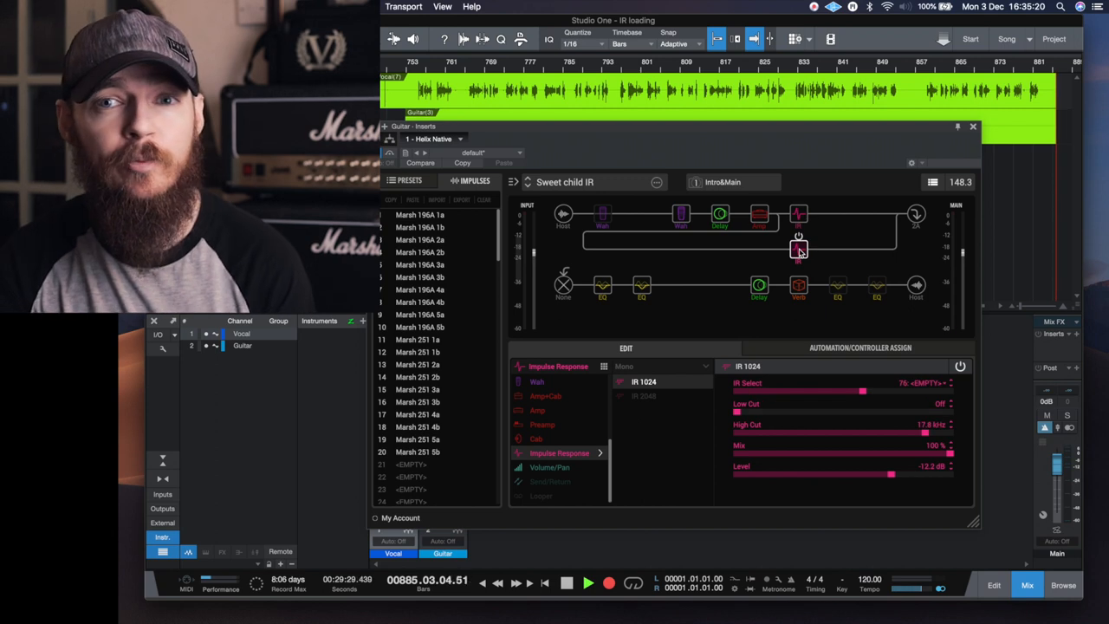
Step: Set the lower IR block's impulse to 10: Marsh 196A 5b
{"action": "left_click", "coordinate": [949, 382]}
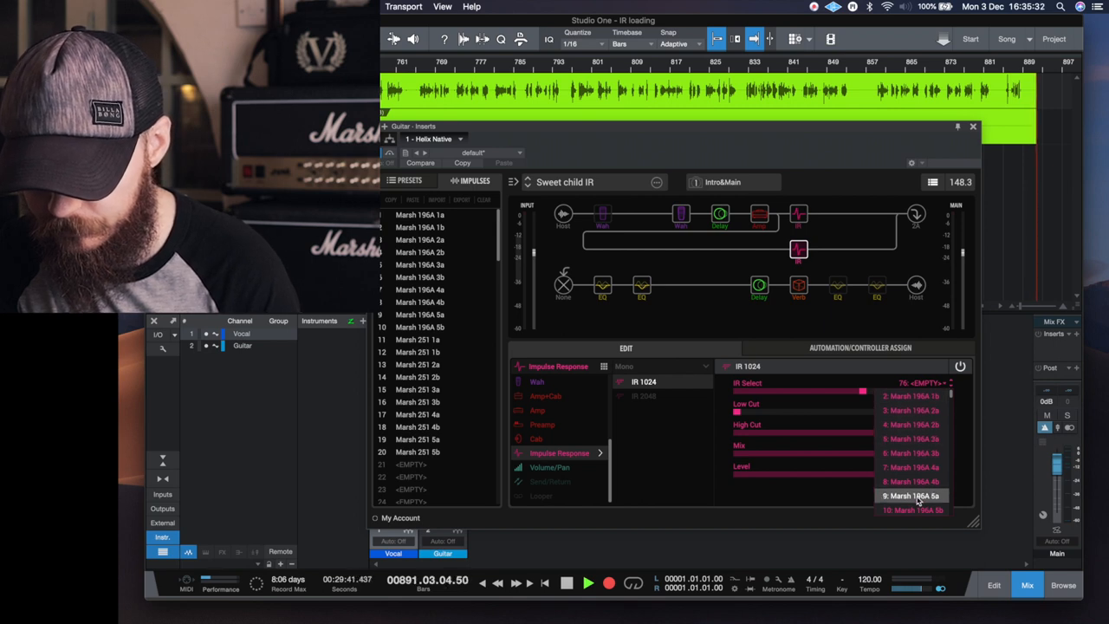
{"action": "left_click", "coordinate": [911, 508]}
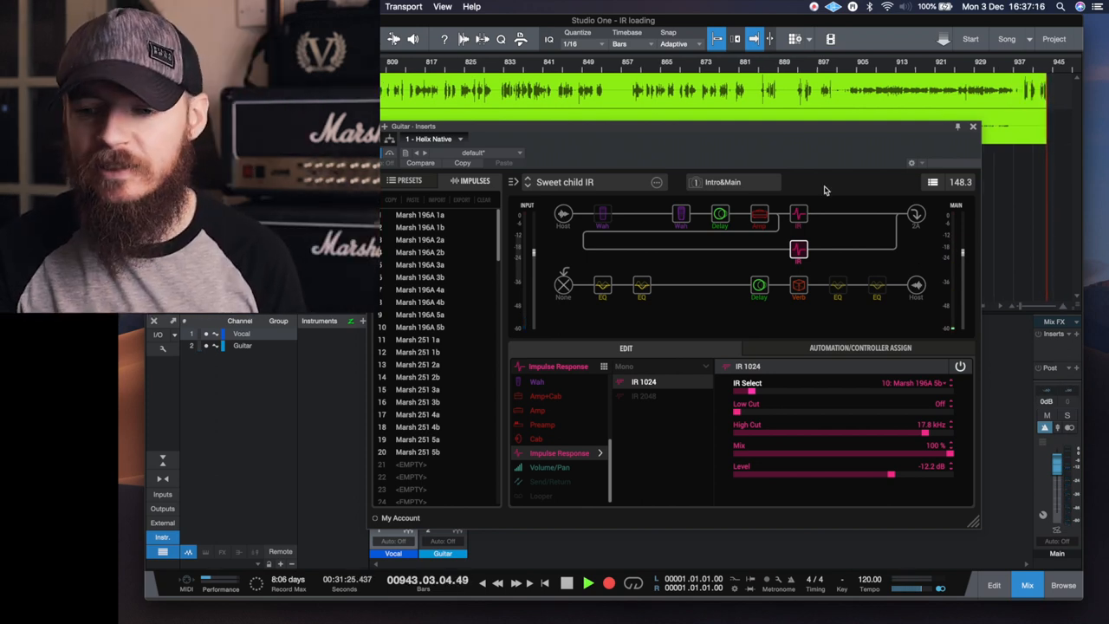
{"action": "mouse_move", "coordinate": [801, 355]}
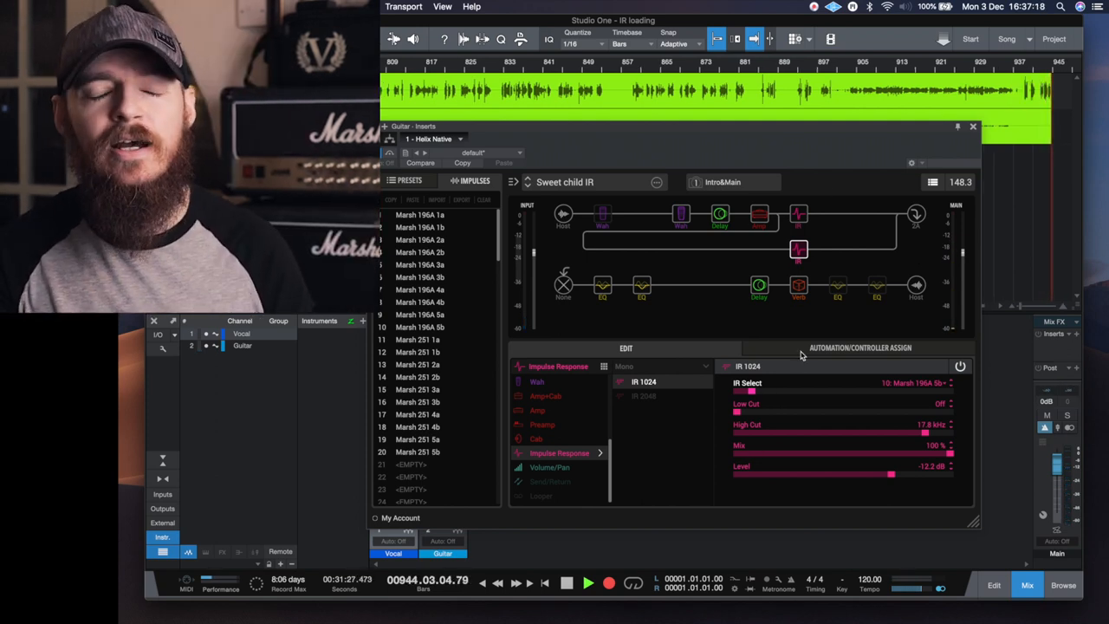